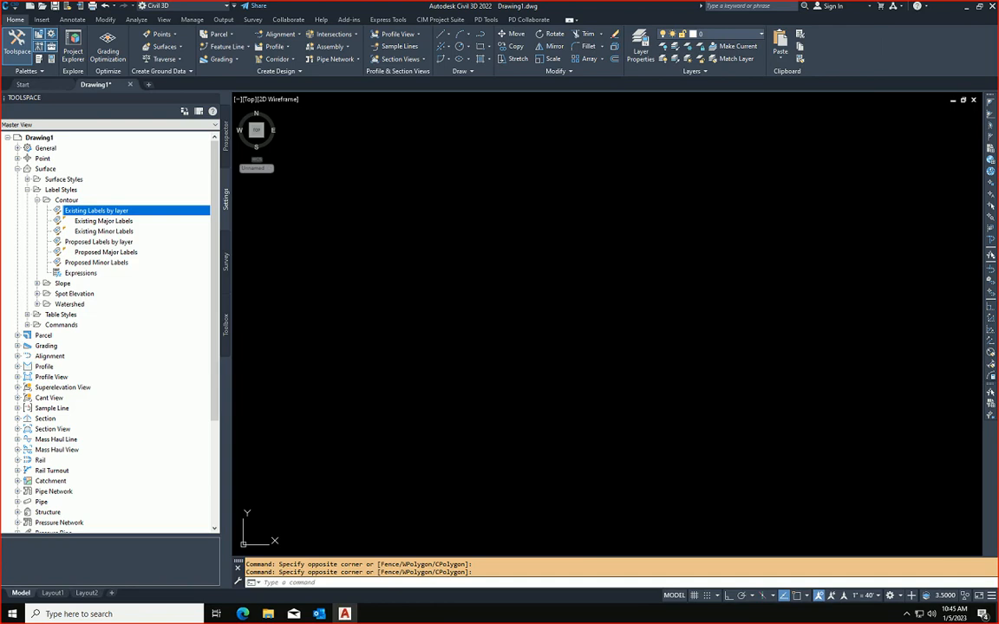
mouse_move(488, 303)
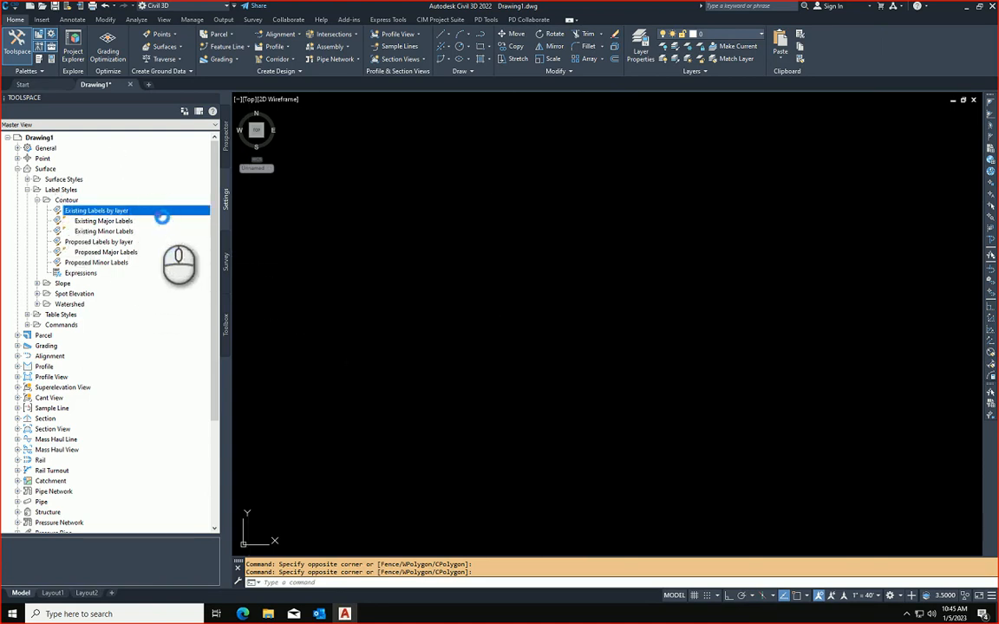
View the Existing Labels by layer text contents without changes, then search Windows for 'clear'.
double_click(96, 210)
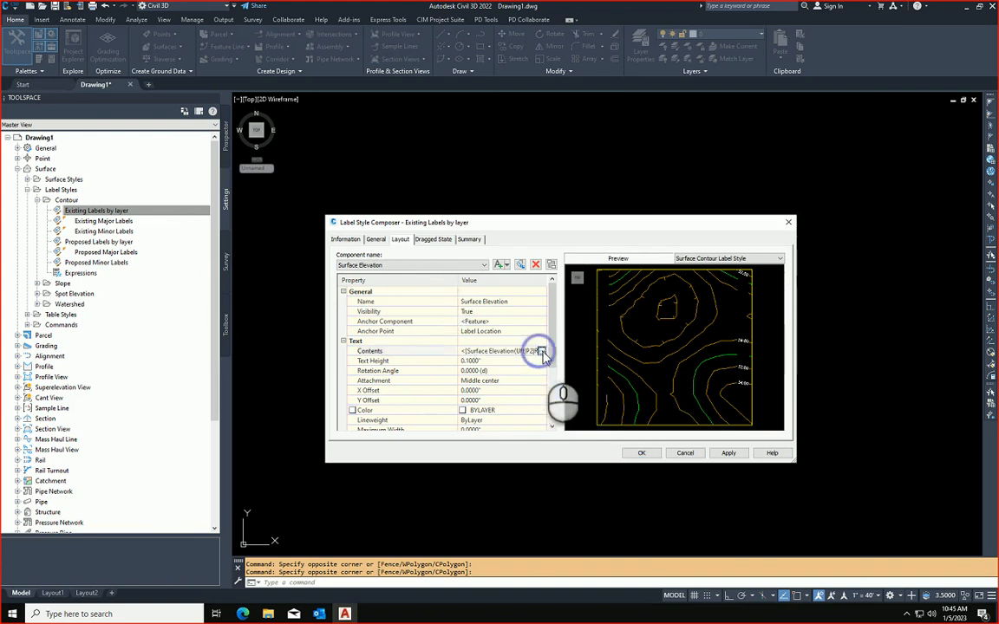
click(541, 351)
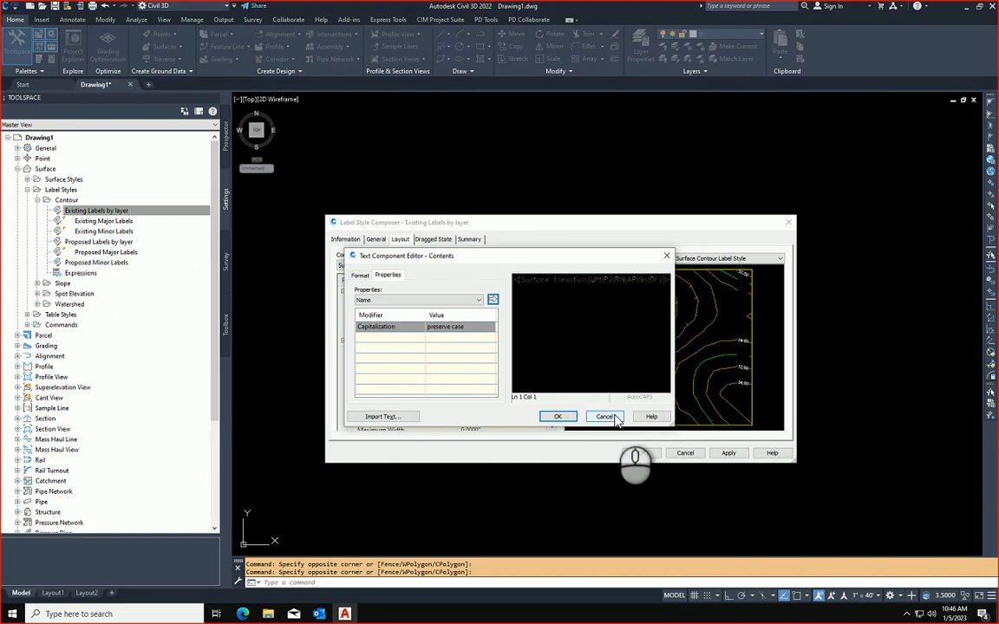
click(605, 416)
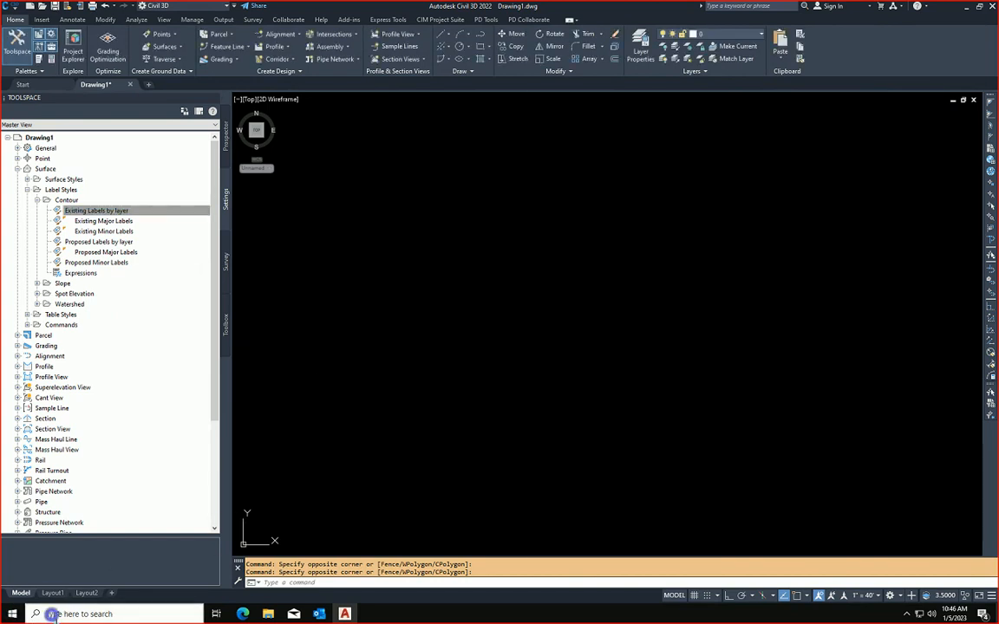
text(clear)
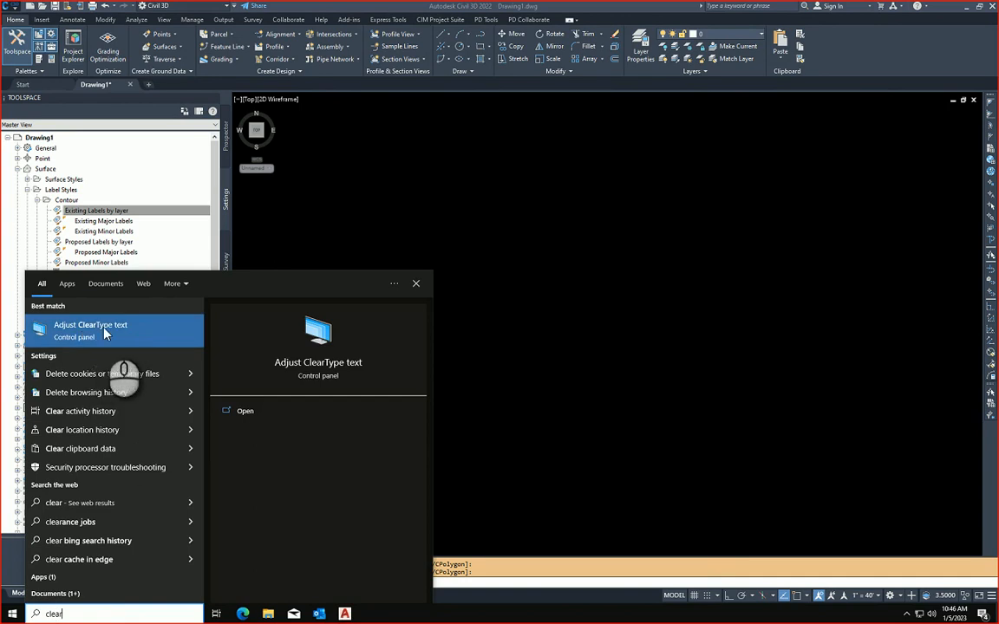
Turn ClearType off in the ClearType Text Tuner and keep the 1920x1200 resolution.
click(90, 324)
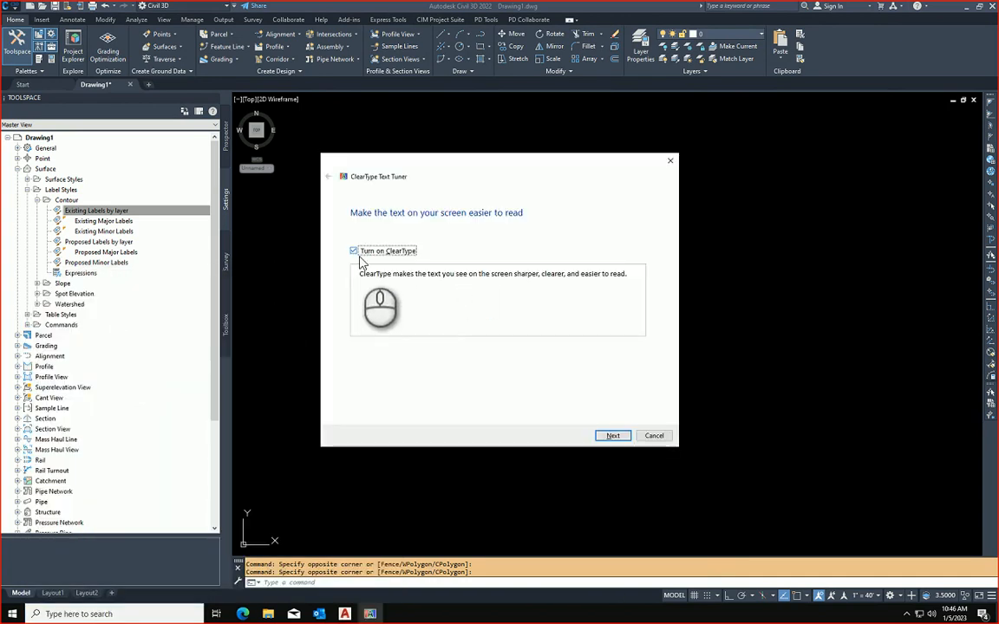
click(354, 251)
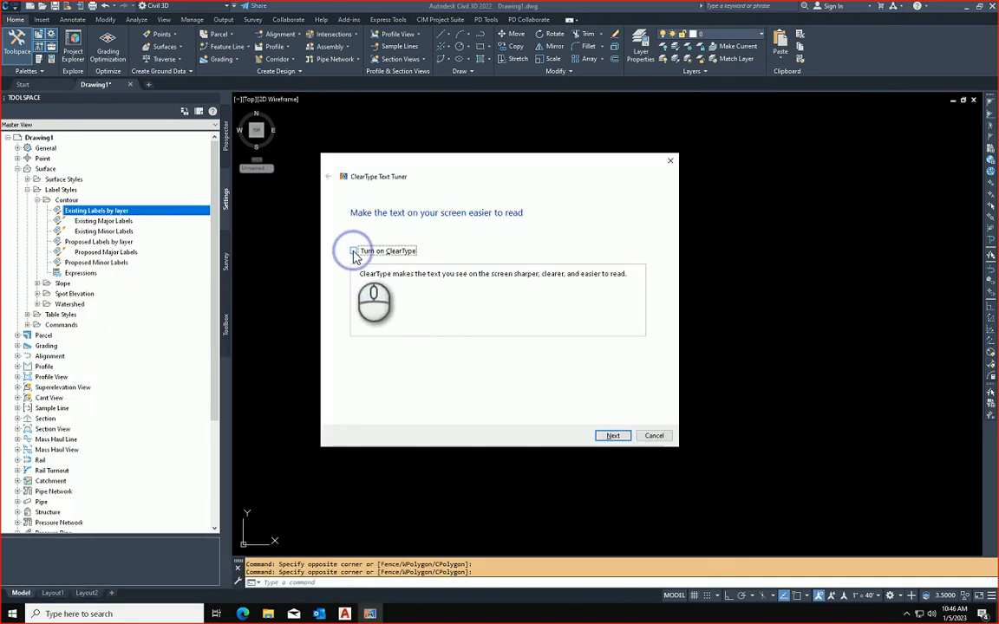
click(612, 435)
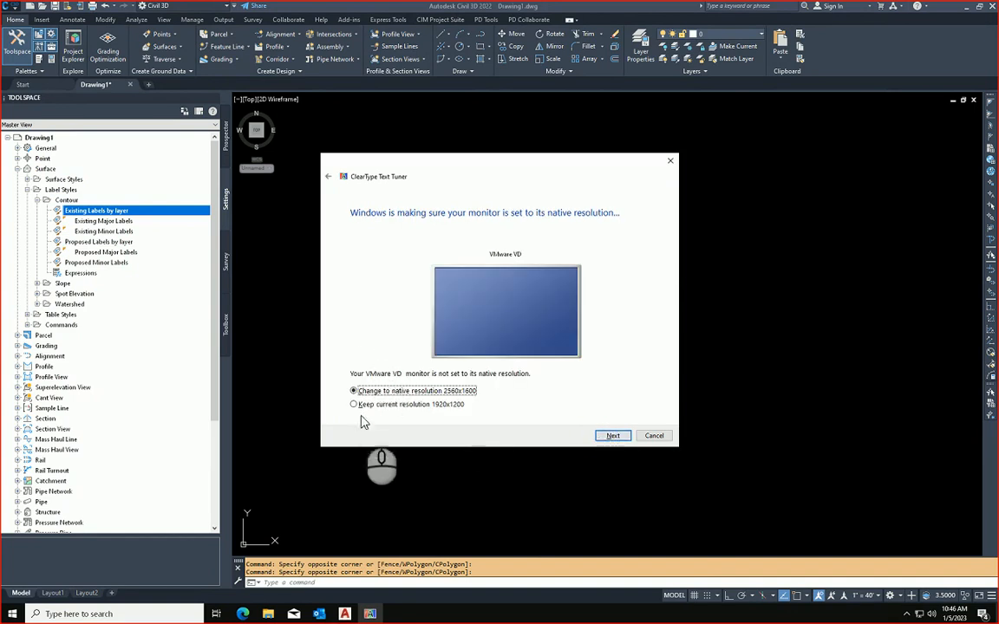
click(354, 404)
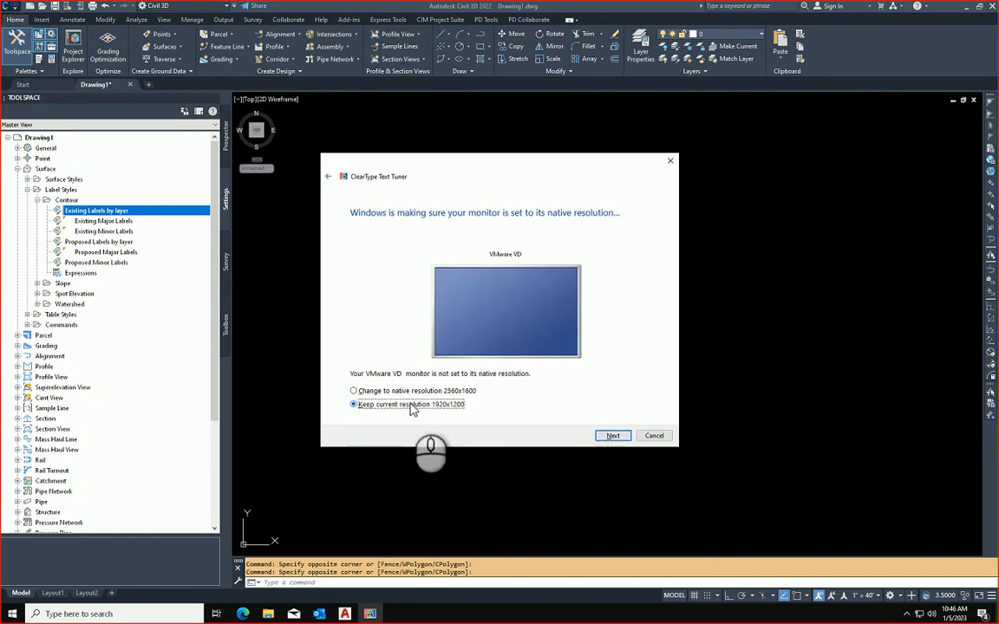
mouse_move(631, 504)
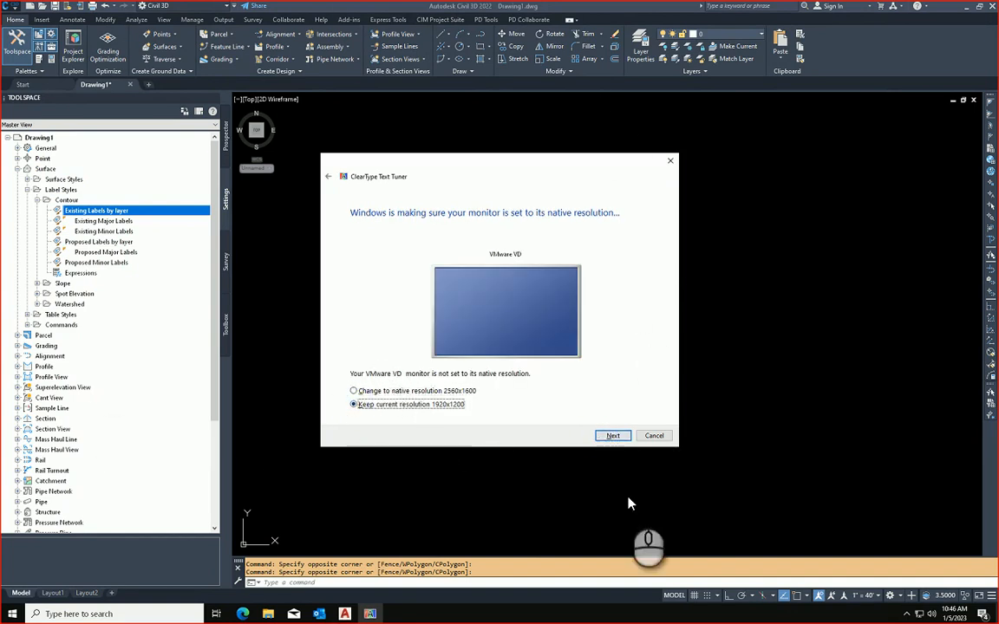
mouse_move(617, 314)
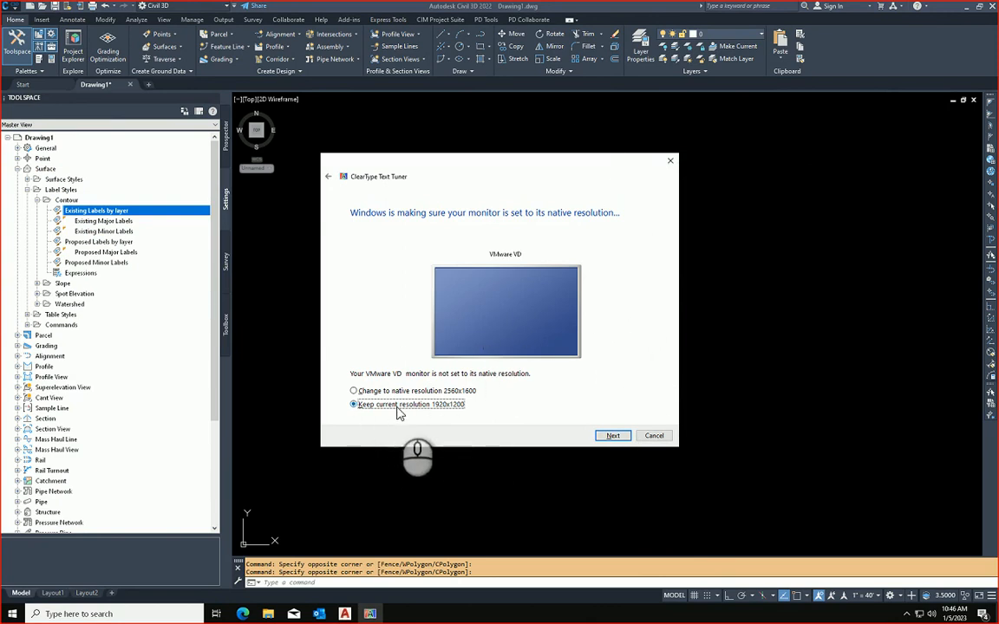
Accept the default text samples and finish the ClearType tuning.
click(613, 435)
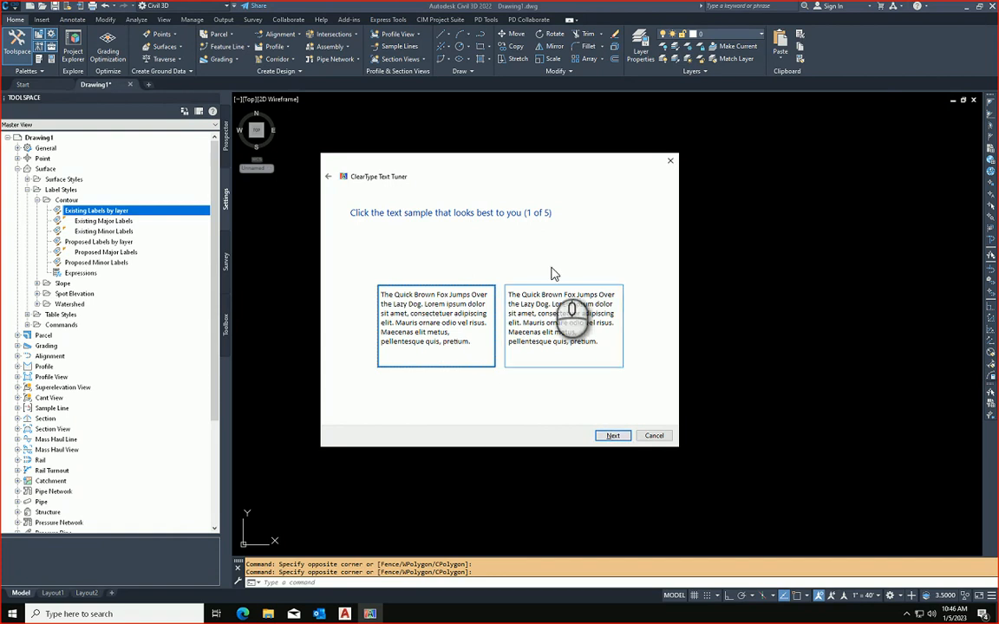
click(613, 435)
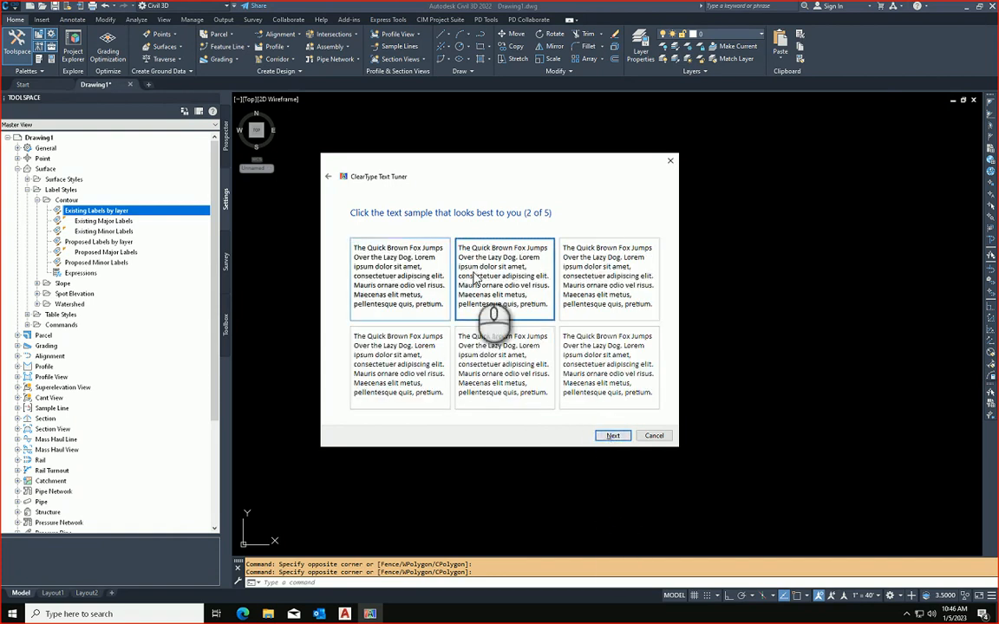
click(612, 435)
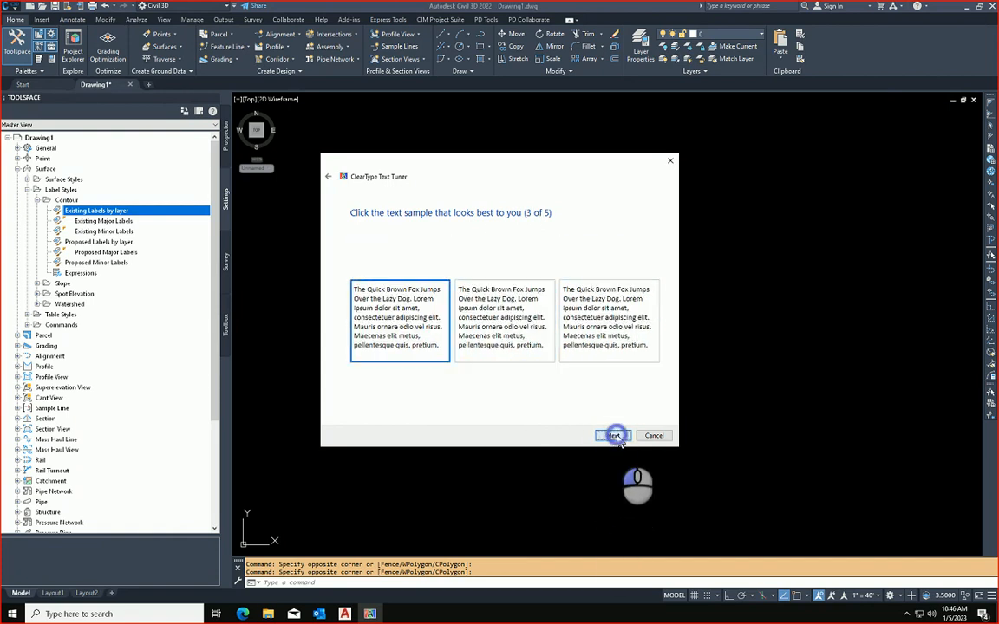
click(612, 435)
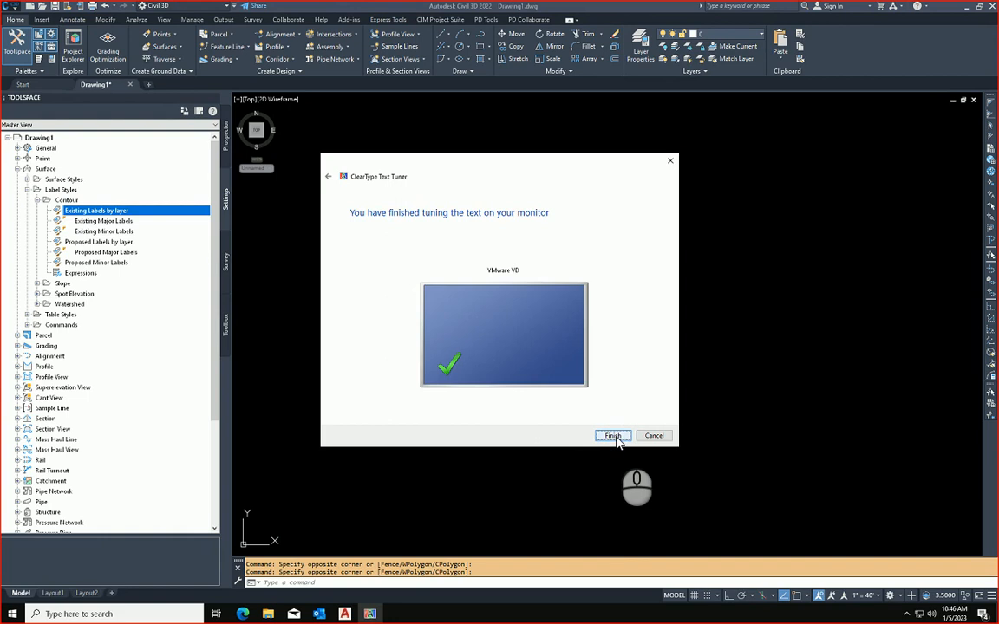
click(613, 435)
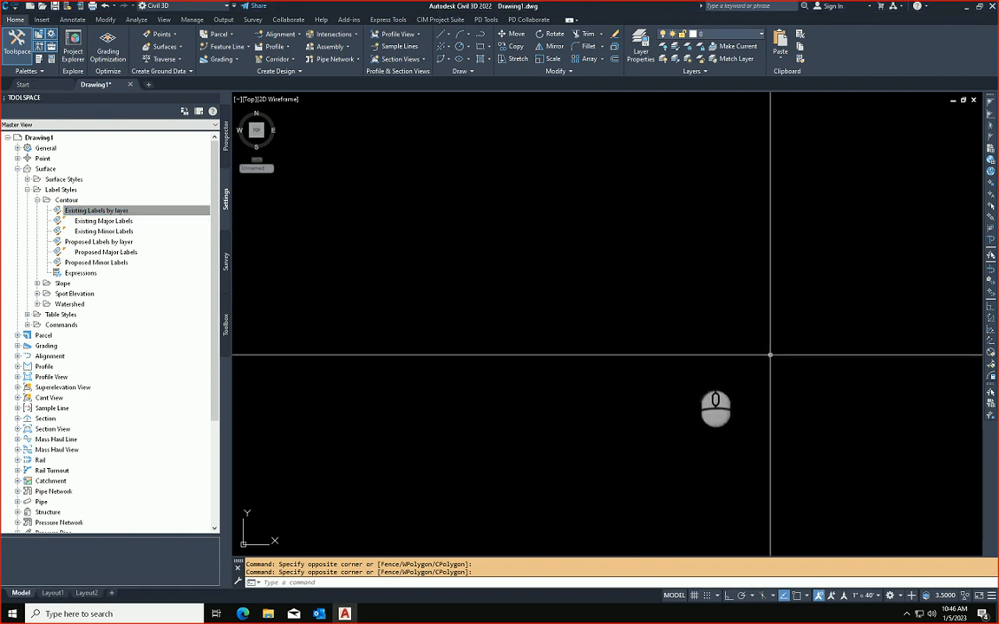
Reopen the Existing Labels by layer style's Text Component Editor showing the surface elevation label text.
right_click(96, 210)
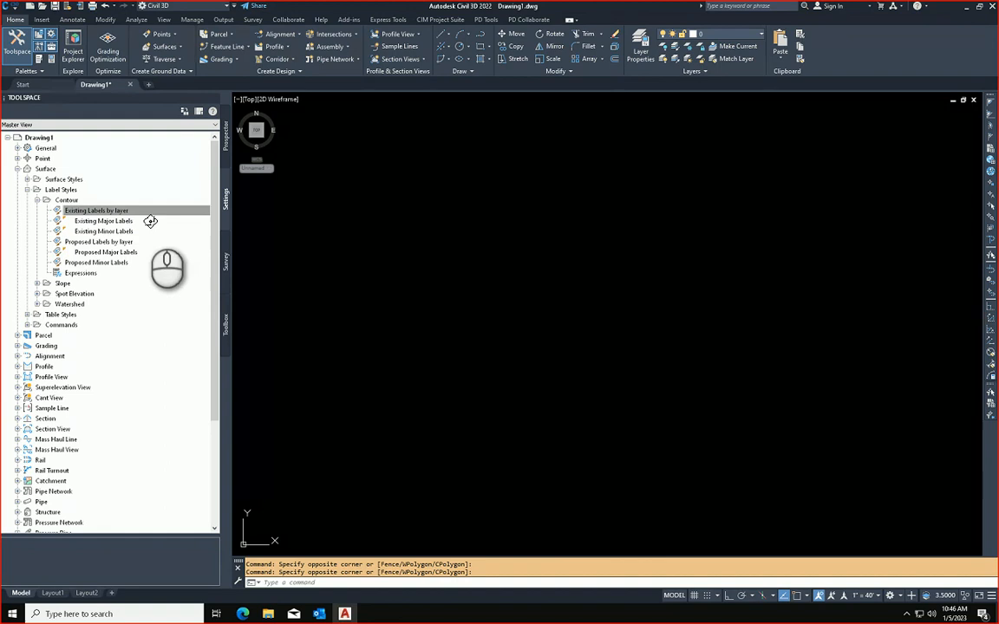
double_click(96, 210)
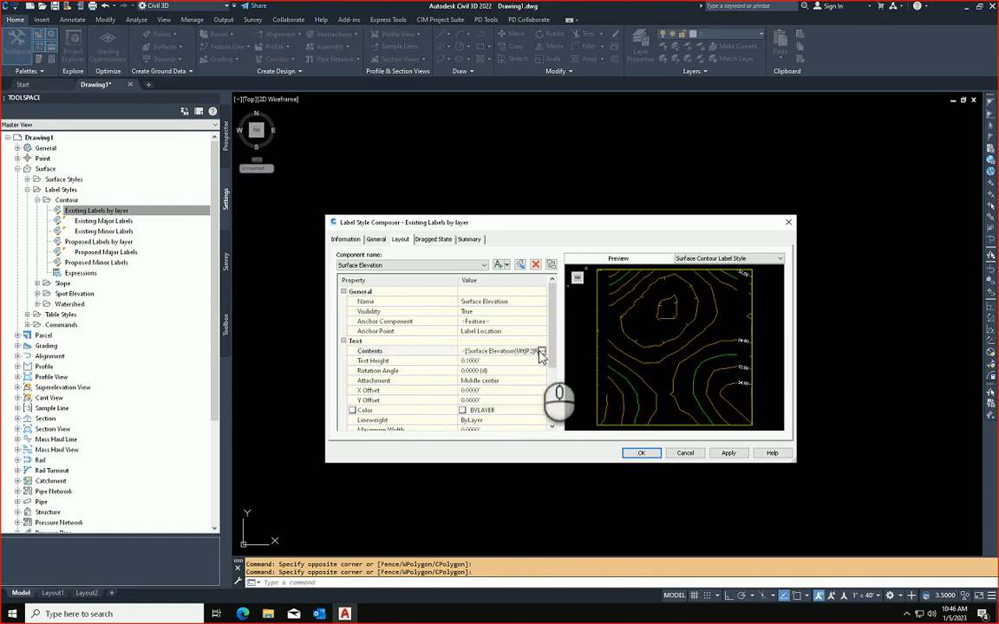
click(541, 352)
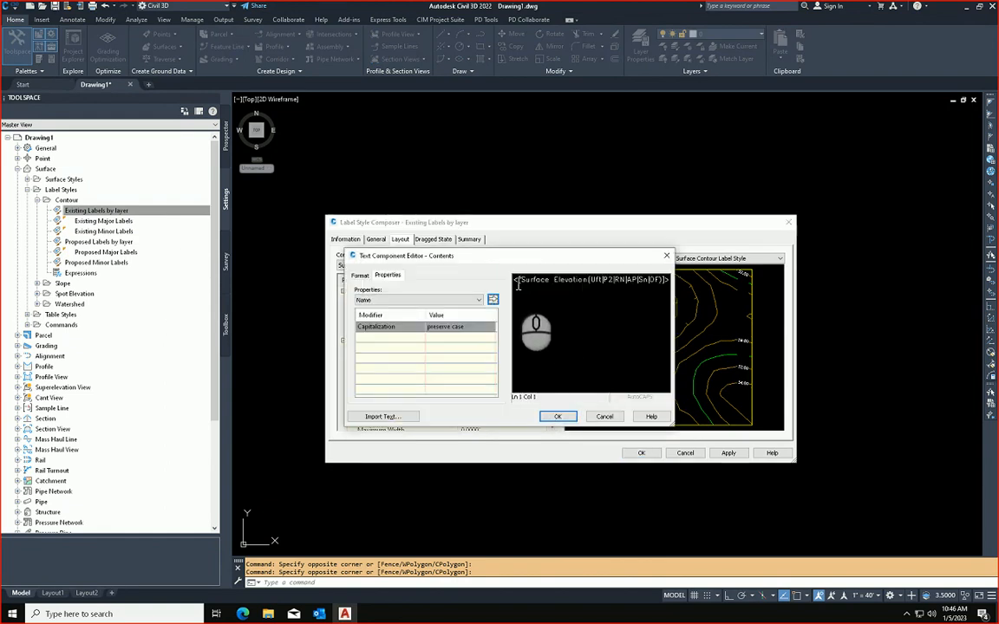